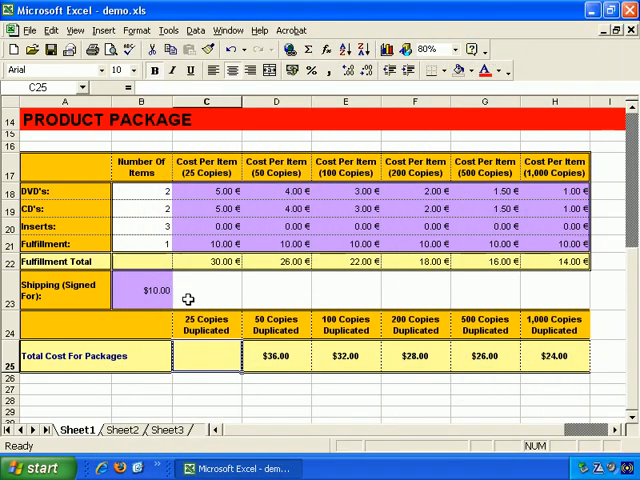
mouse_move(204, 304)
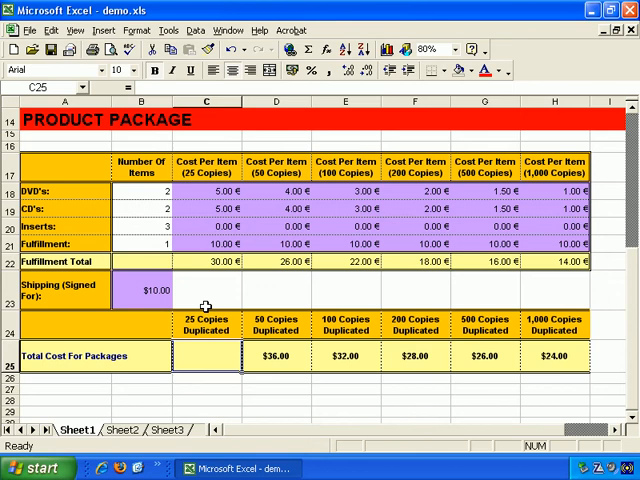
mouse_move(270, 284)
text(=)
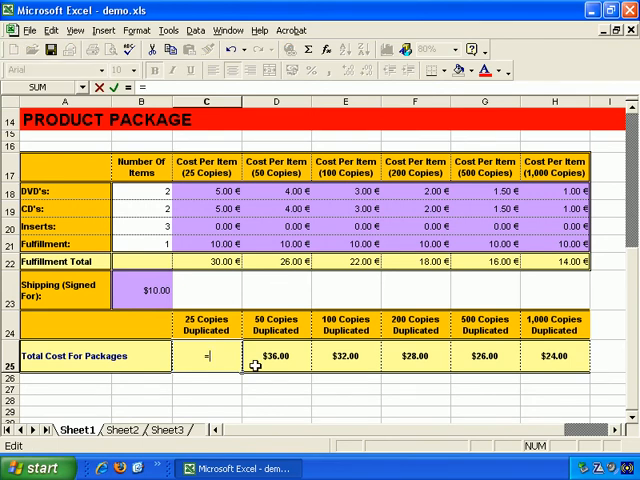
- Enter in C25 =IF(B23=0,"Please enter shipping","Thank you"), which displays Thank you
text(if()
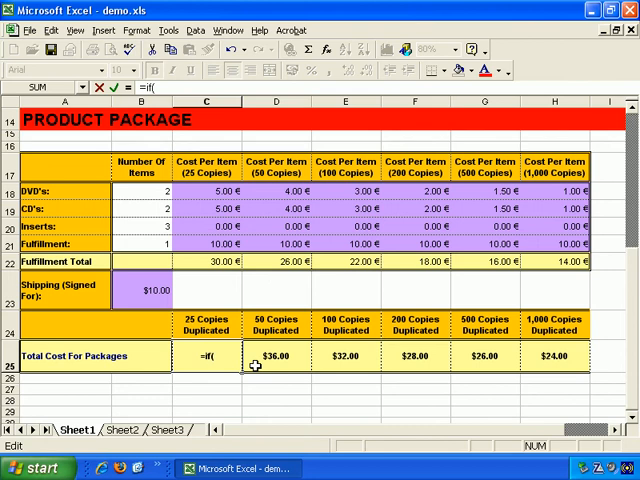
text(b2)
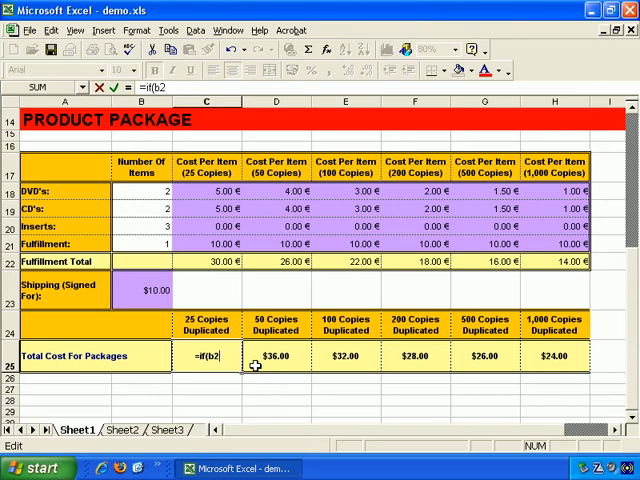
text(23=0)
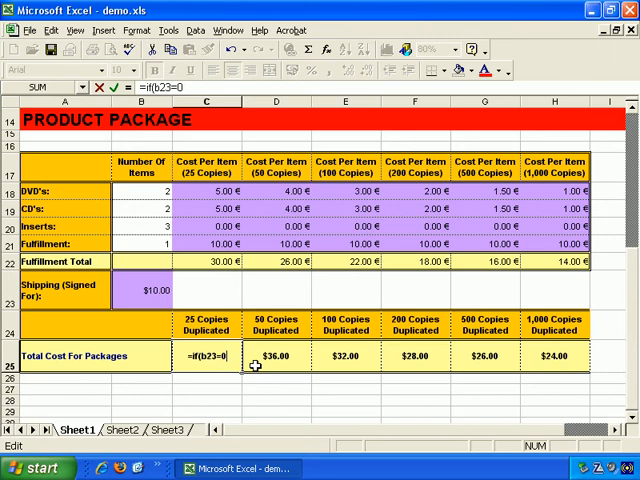
text(,)
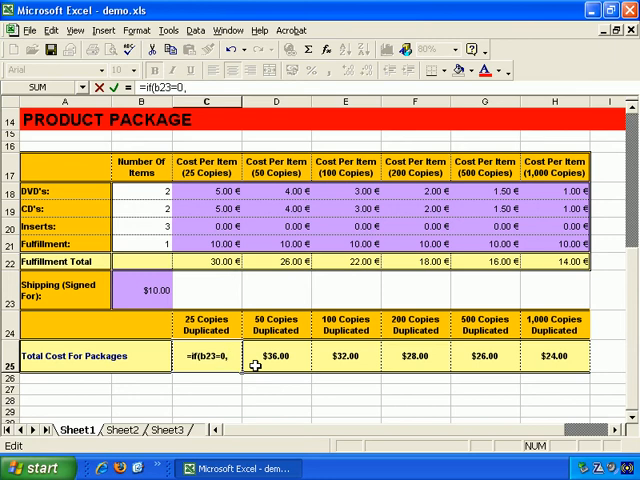
text("P)
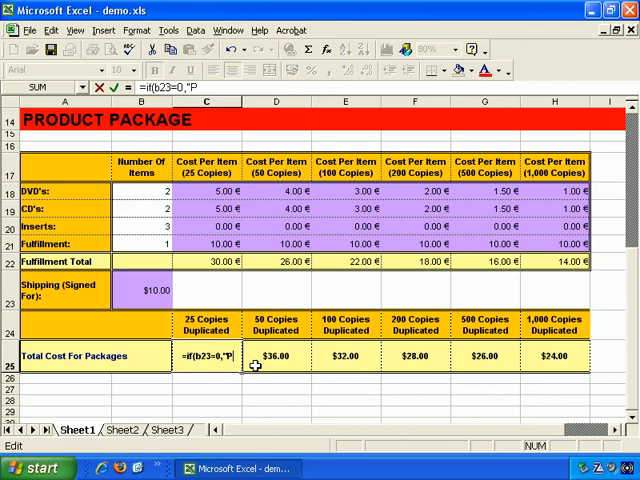
text(lease enter s)
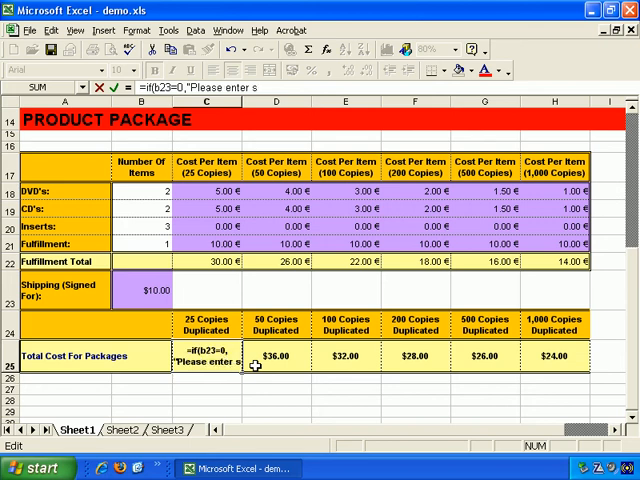
text(shipping)
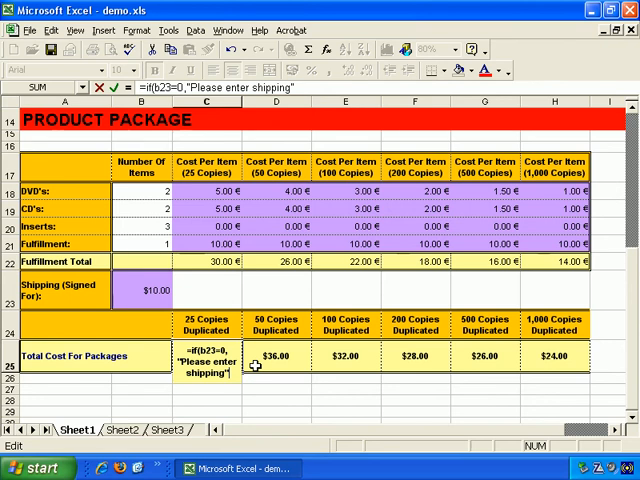
text(, "Thank you")
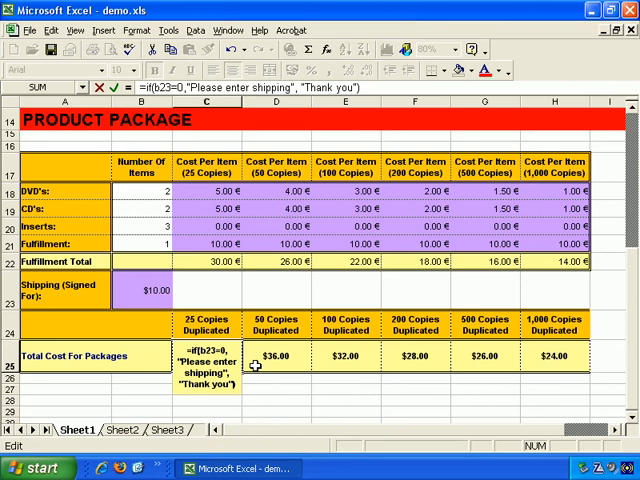
key(Return)
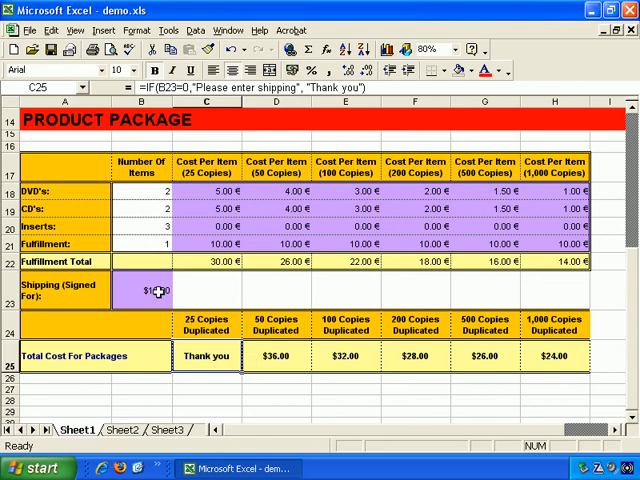
- Set shipping B23 to 0 and check that C25 reads Please enter shipping
click(142, 290)
text(0)
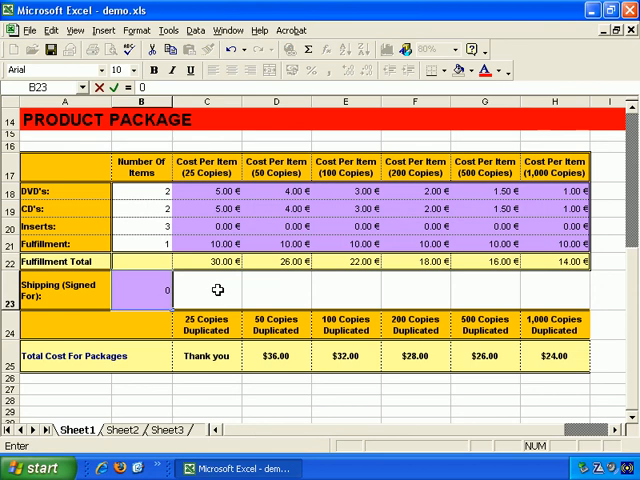
key(Return)
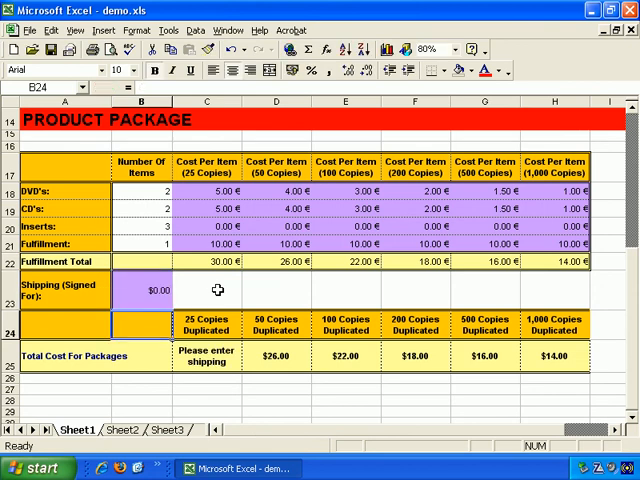
click(204, 356)
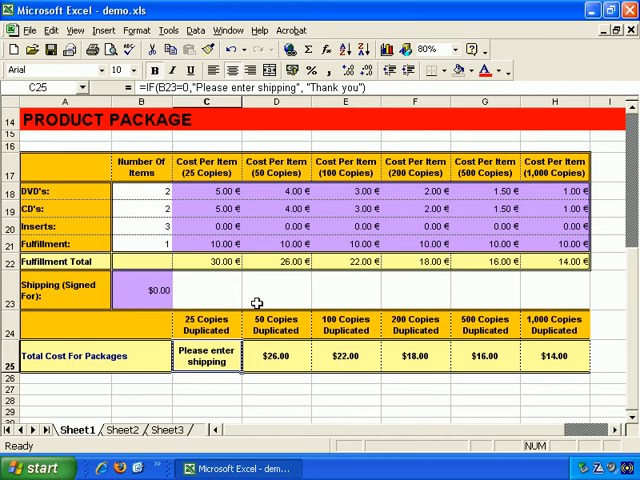
mouse_move(160, 296)
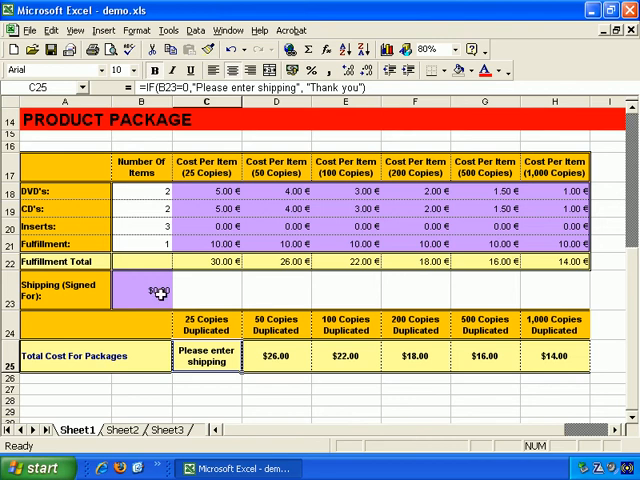
- Set shipping B23 to $5.00 so C25 shows Thank you
click(140, 296)
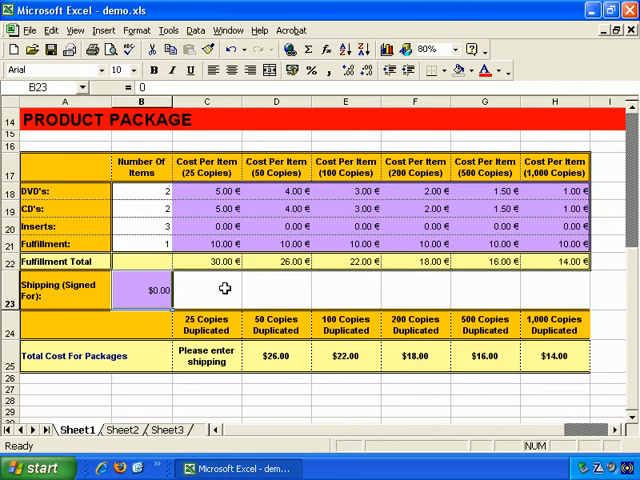
text(5)
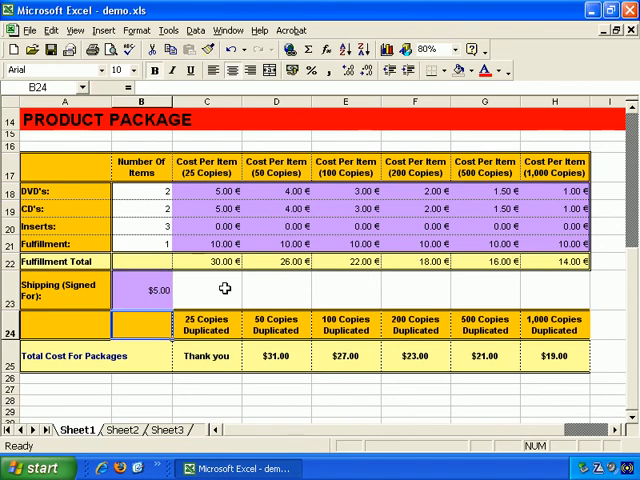
click(206, 356)
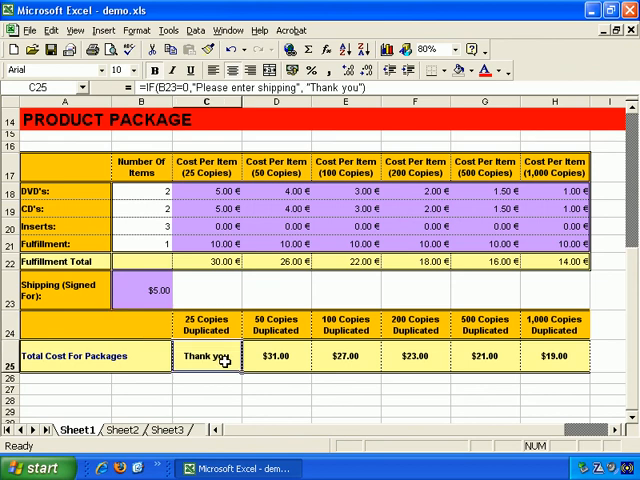
mouse_move(216, 296)
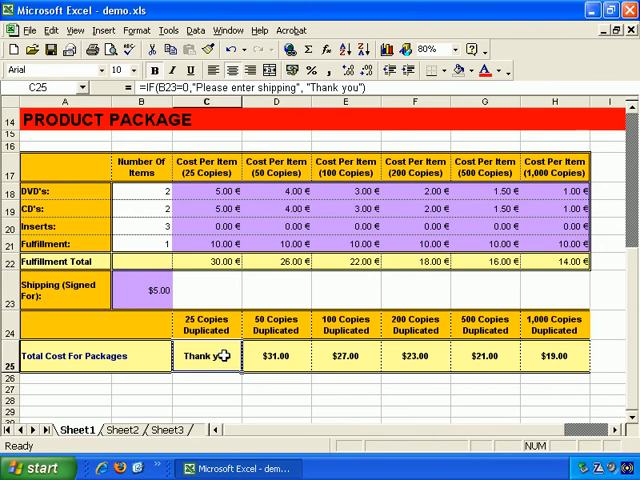
mouse_move(262, 262)
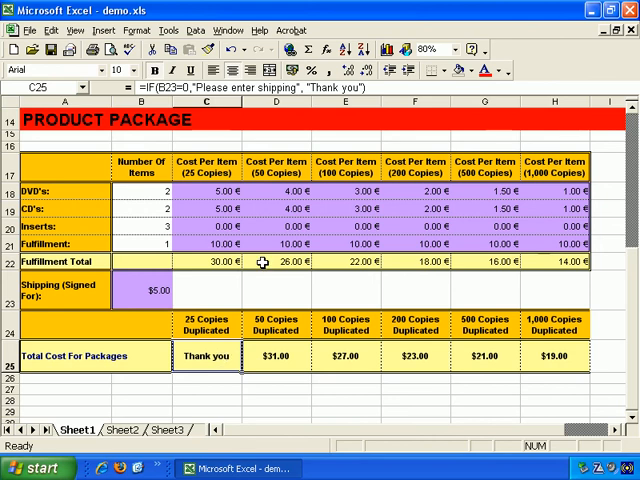
- Replace "Thank you" in C25 with C22+B23 so the total shows $35.00
double_click(204, 356)
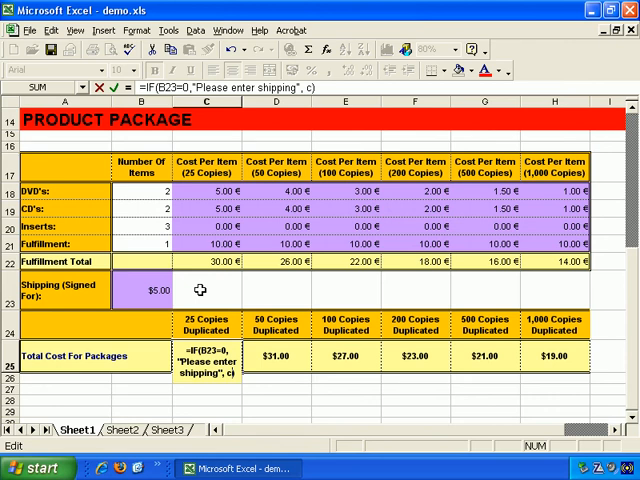
text(c22+b2)
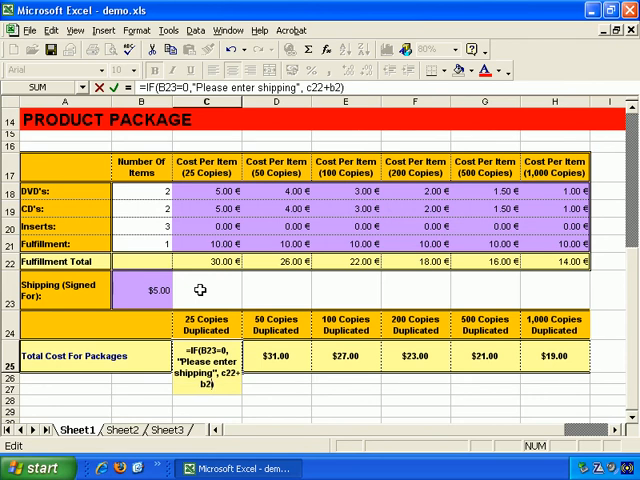
key(Return)
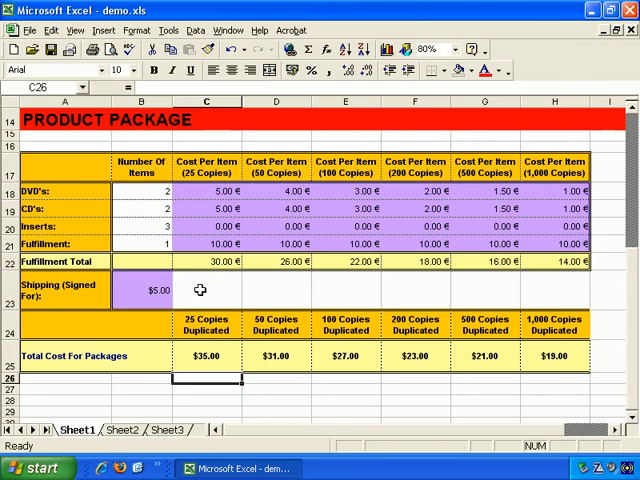
click(140, 290)
text(0)
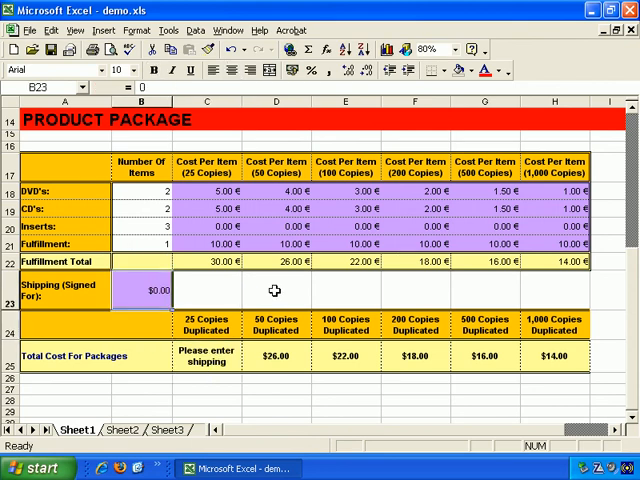
- Enter $10.00 shipping in B23 so the 25-copies total reads $40.00
text(10)
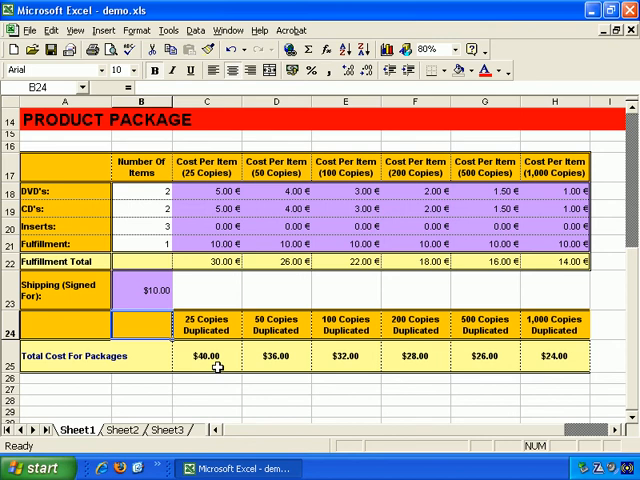
click(204, 356)
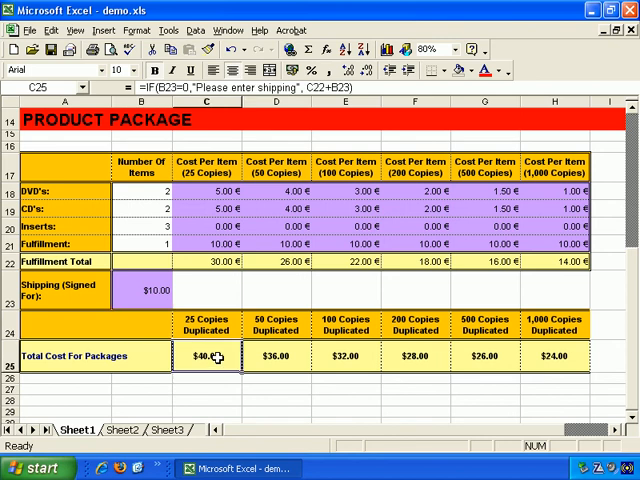
double_click(204, 356)
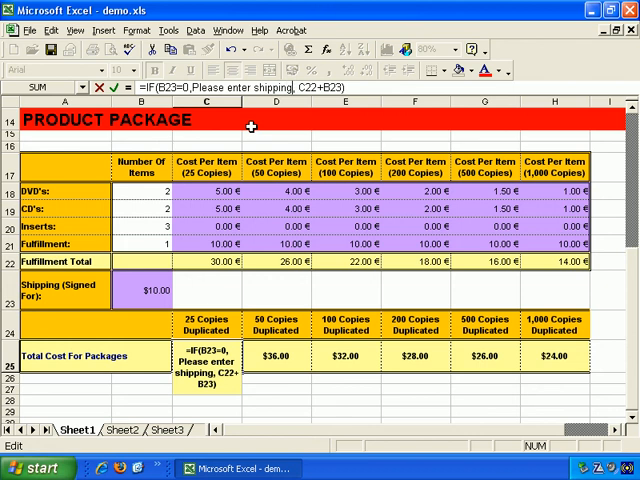
- Commit =IF(B23=0,"Please enter shipping",C22+B23) in C25 and restore $10 shipping for $40.00
key(Return)
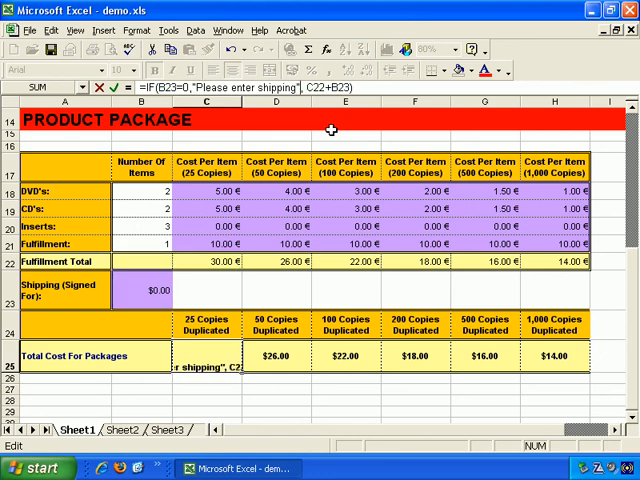
key(Return)
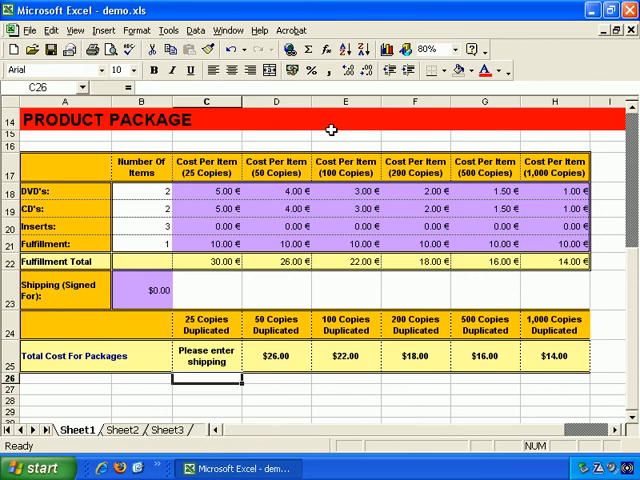
mouse_move(222, 348)
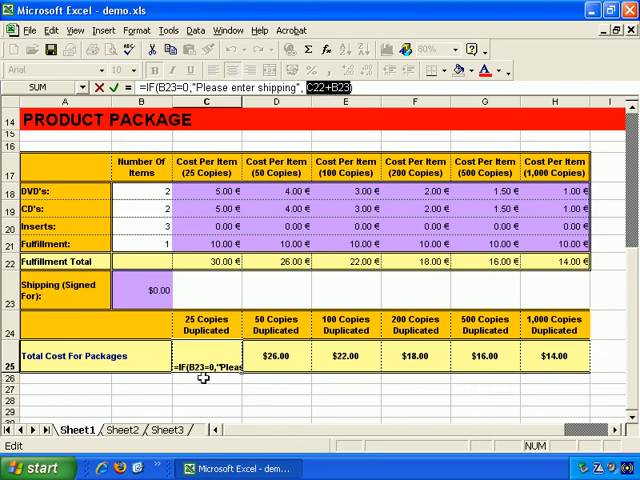
key(Return)
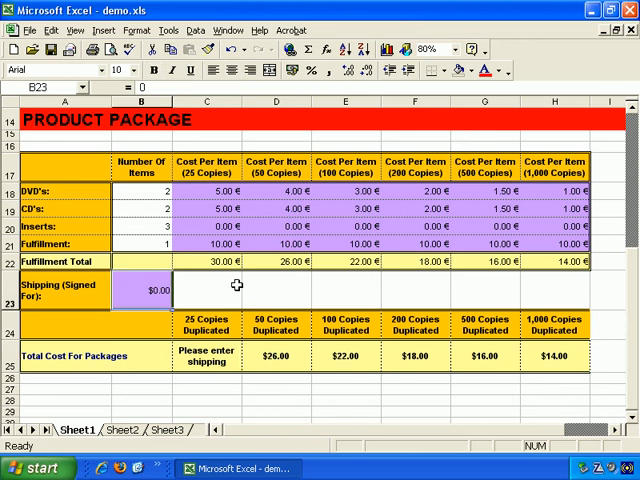
text(10)
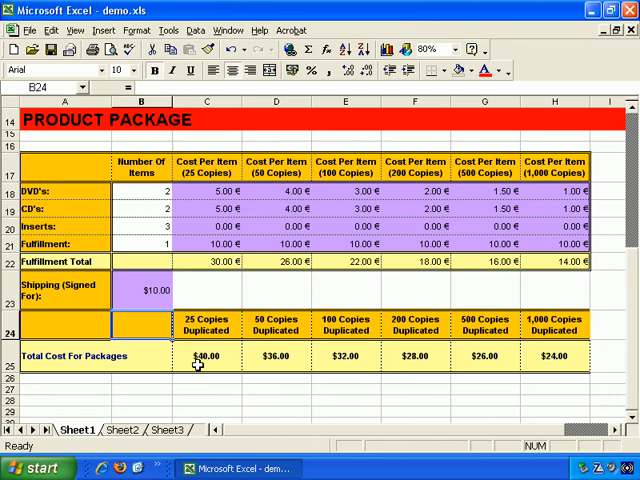
click(204, 356)
text(=IF(B23<,"Please enter shipping", C22+B23)
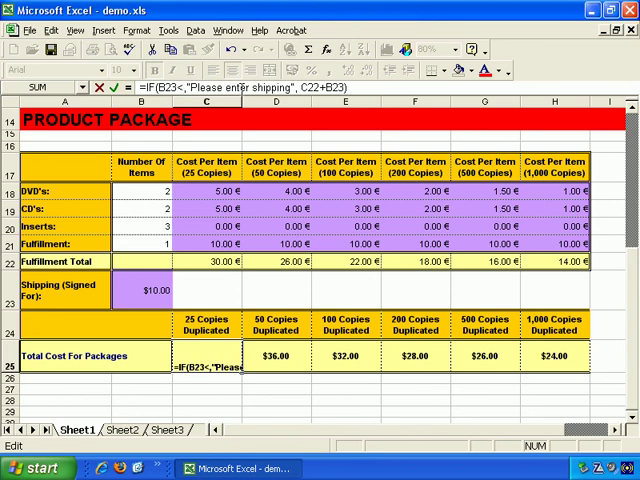
- Change C25 to =IF(B23<5,"Please enter accurate shipping",C22+B23)
text(5)
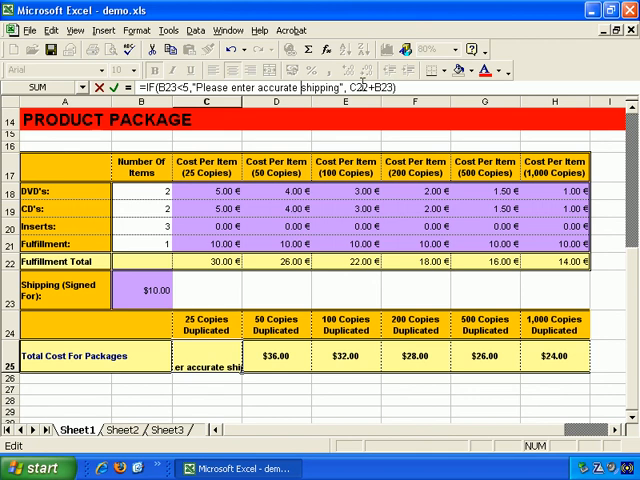
key(Return)
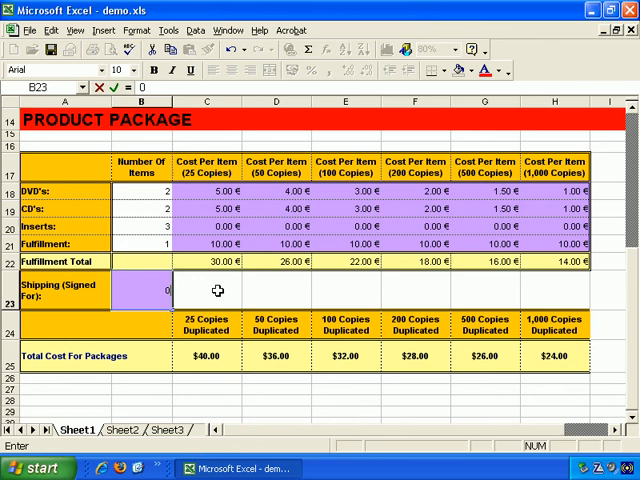
- Test shipping values 0 and 4 in B23 to see the accurate-shipping prompt
key(Return)
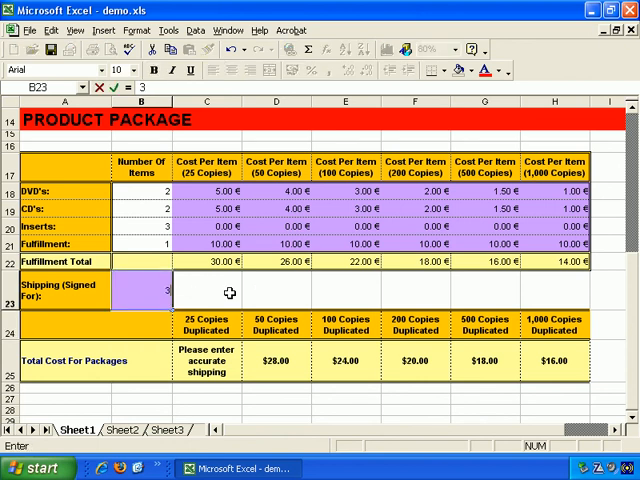
text(4)
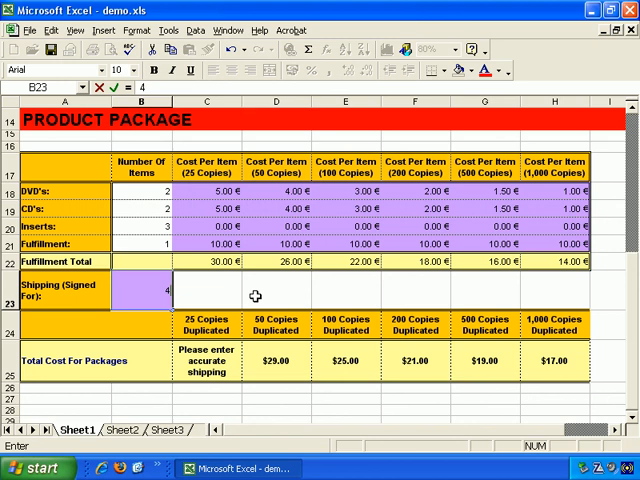
key(Return)
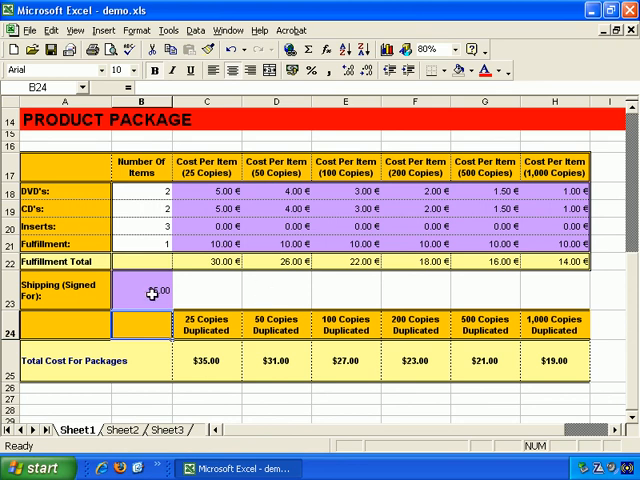
- Revise C25 to =IF(B23=0,"Please enter correct shipping price in B23",C22+$B$23)
click(148, 294)
text(=IF(B235,"Please enter accurate shipping", C22+B23)
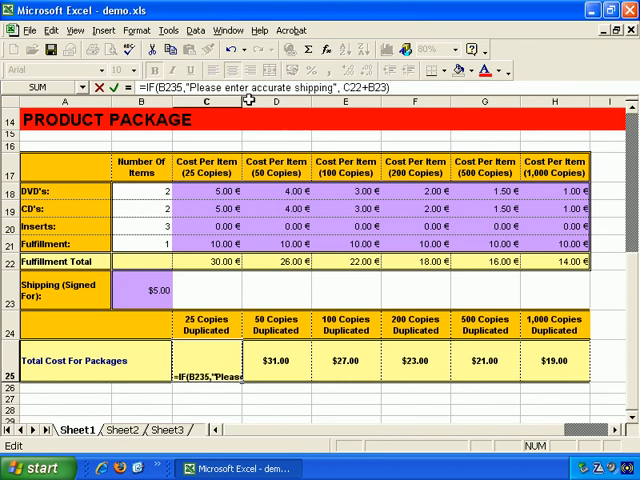
text(-)
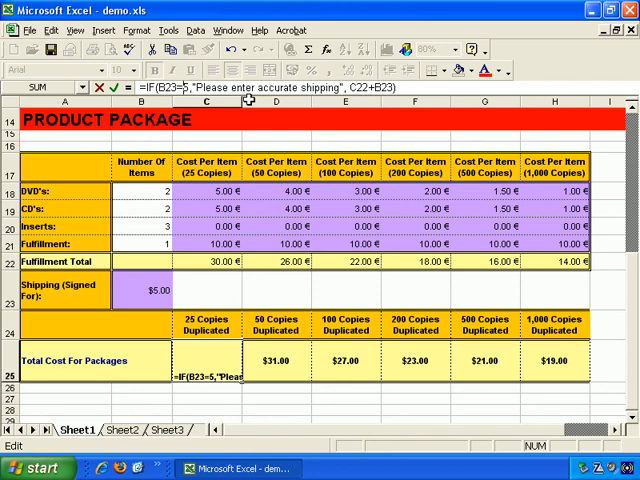
text(0)
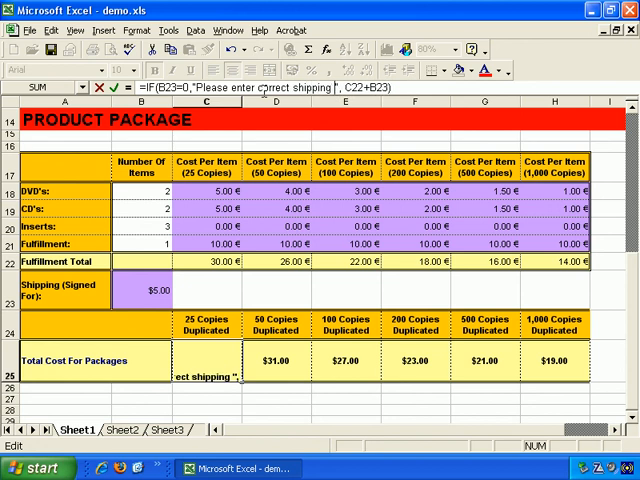
text(price in B23)
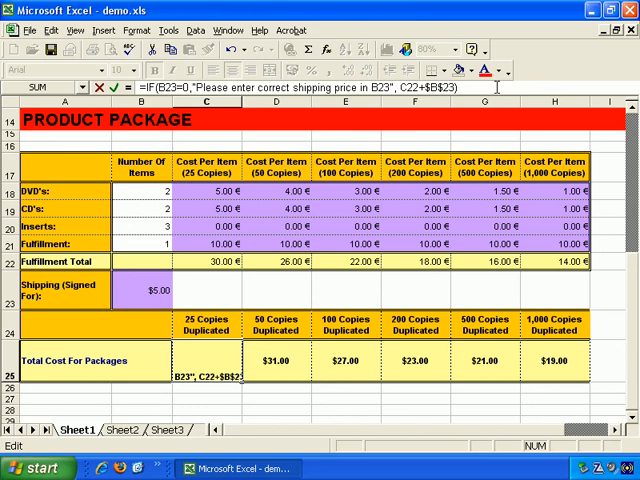
key(Return)
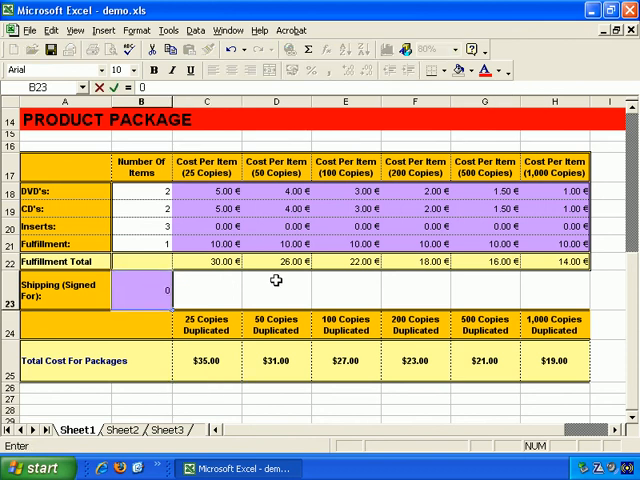
- Confirm zero shipping shows the correct-price prompt, then set shipping to $15.00
key(Return)
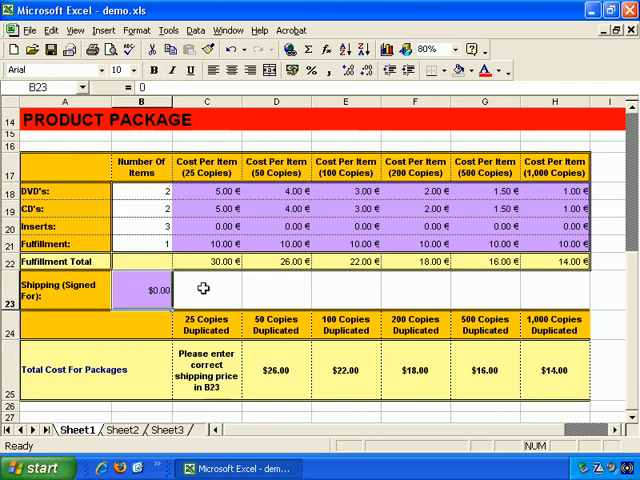
text(15)
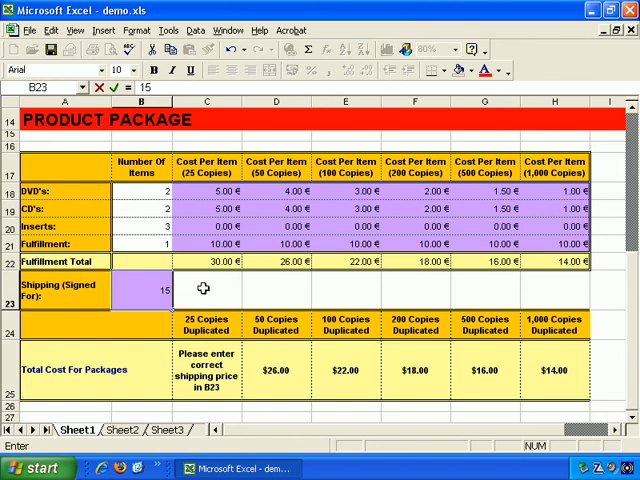
key(Return)
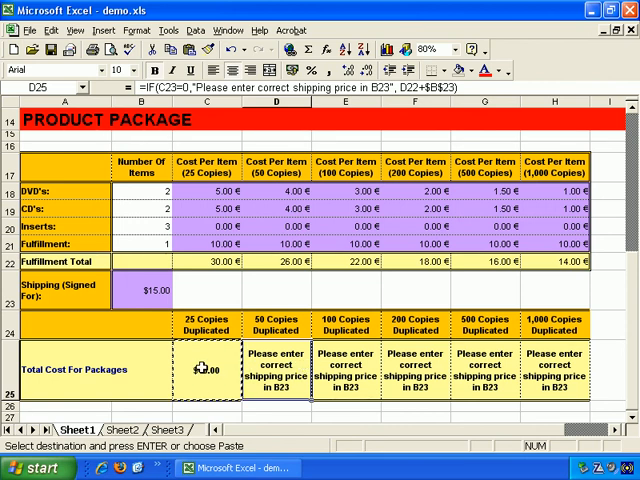
- Fill the $B$23=0 formula across D25:H25 and enter $15 shipping for totals $45.00 to $29.00
click(204, 370)
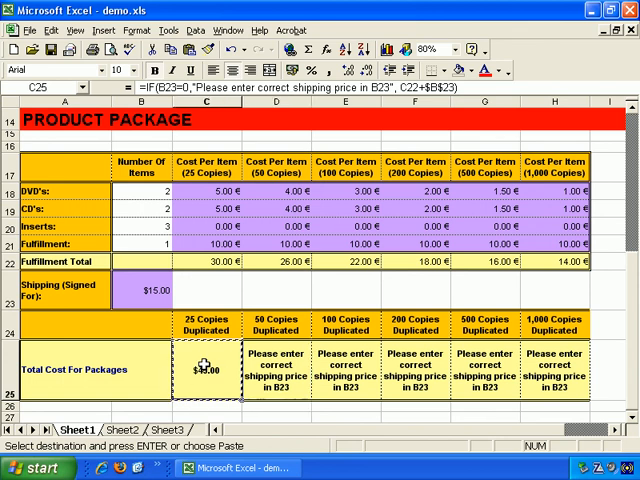
double_click(204, 370)
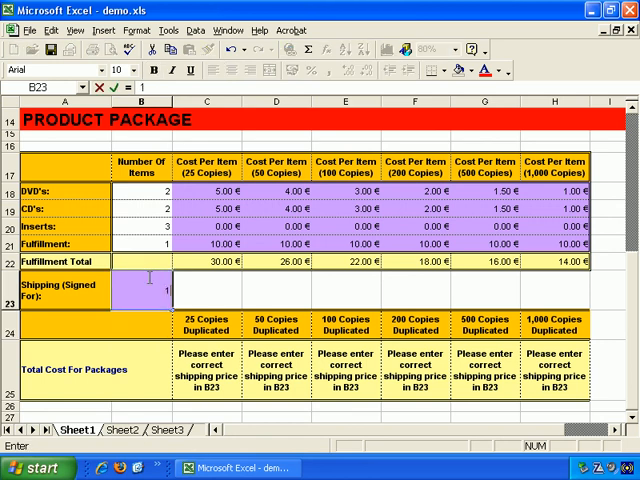
text(15.00)
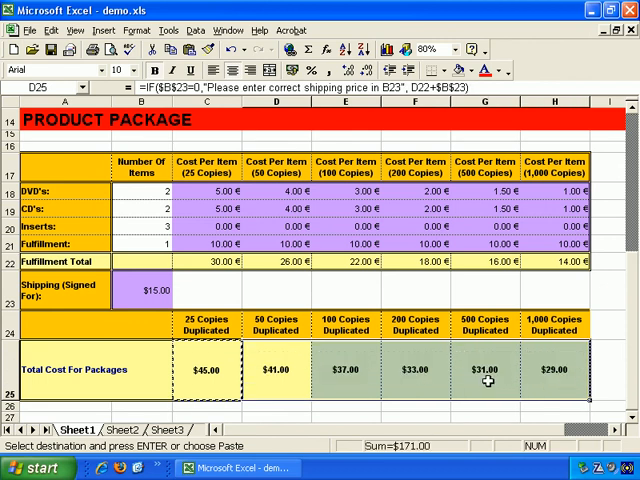
mouse_move(292, 368)
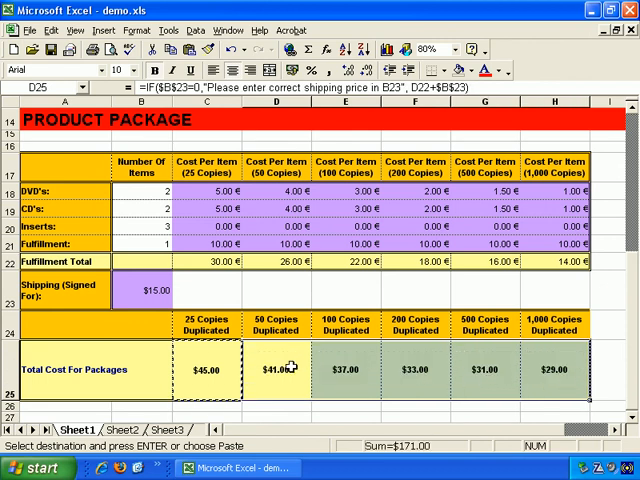
click(156, 292)
text(15)
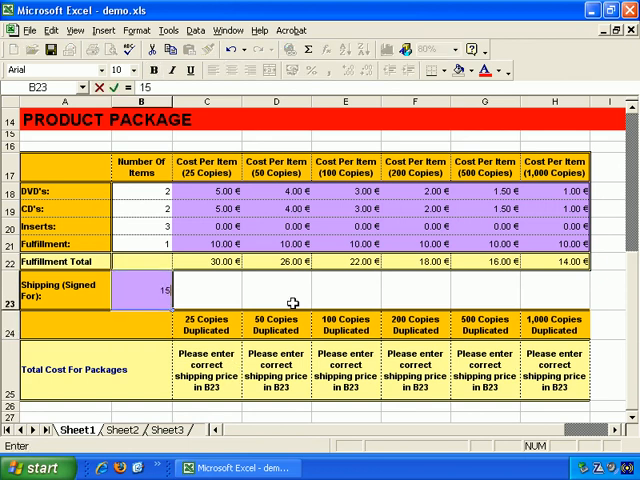
key(Return)
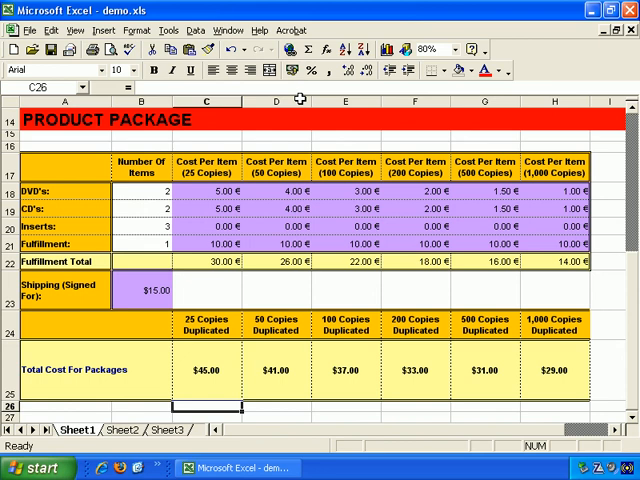
mouse_move(296, 132)
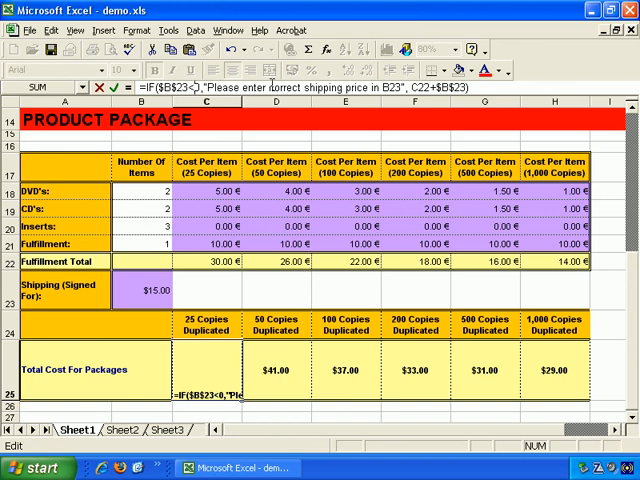
- Change the C25 check to C22*$B$23=0 so zero cost or shipping prompts
text(0)
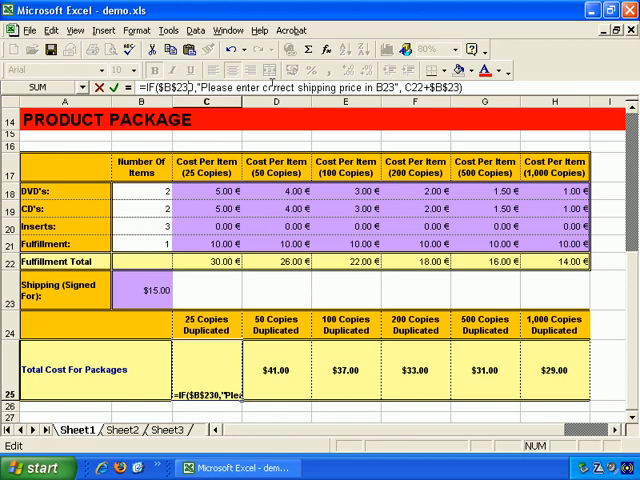
text(>0)
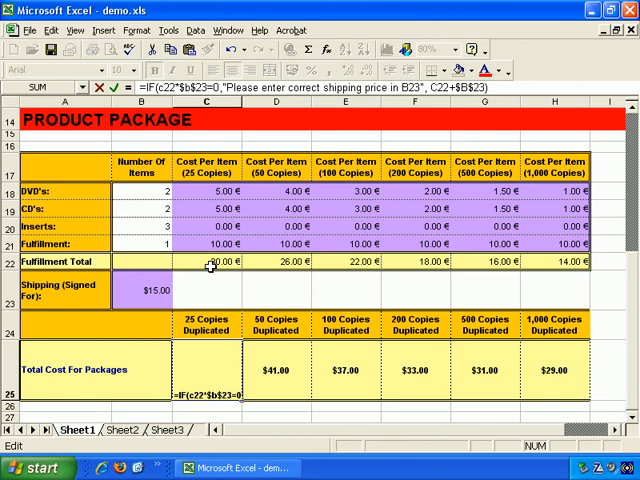
key(Return)
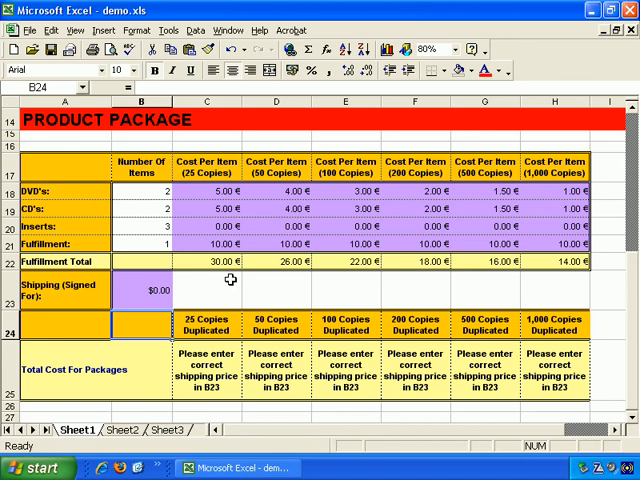
- Set shipping to $10.00 so row 25 totals read $40.00 down to $24.00
click(204, 368)
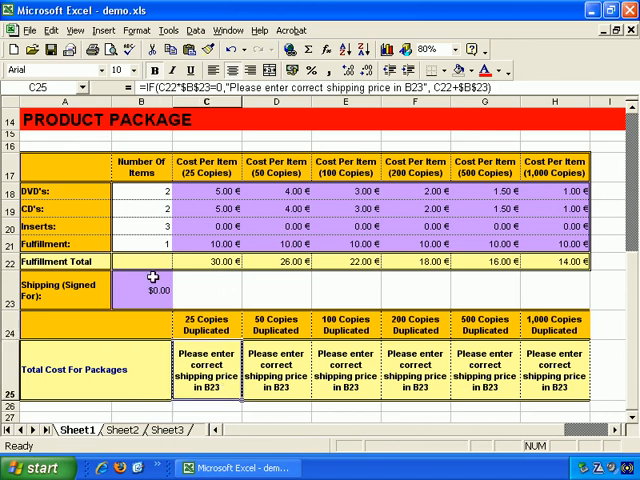
text(10)
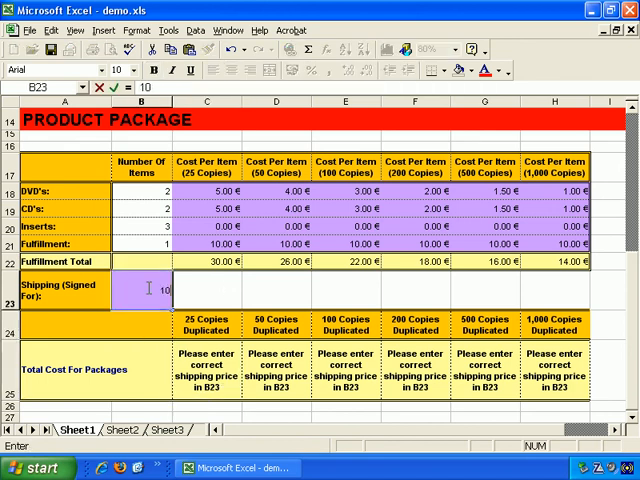
key(Return)
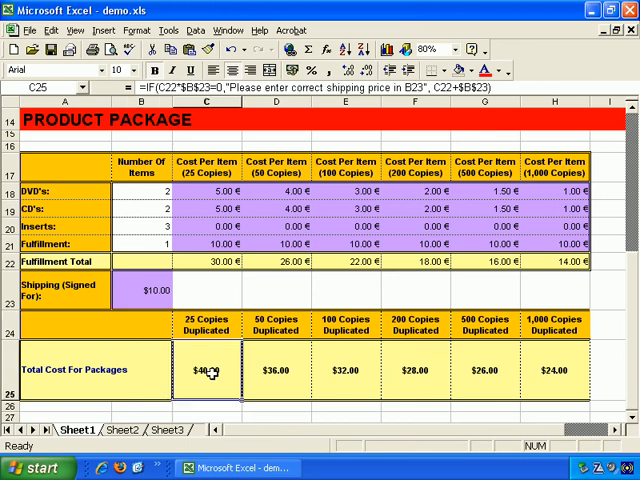